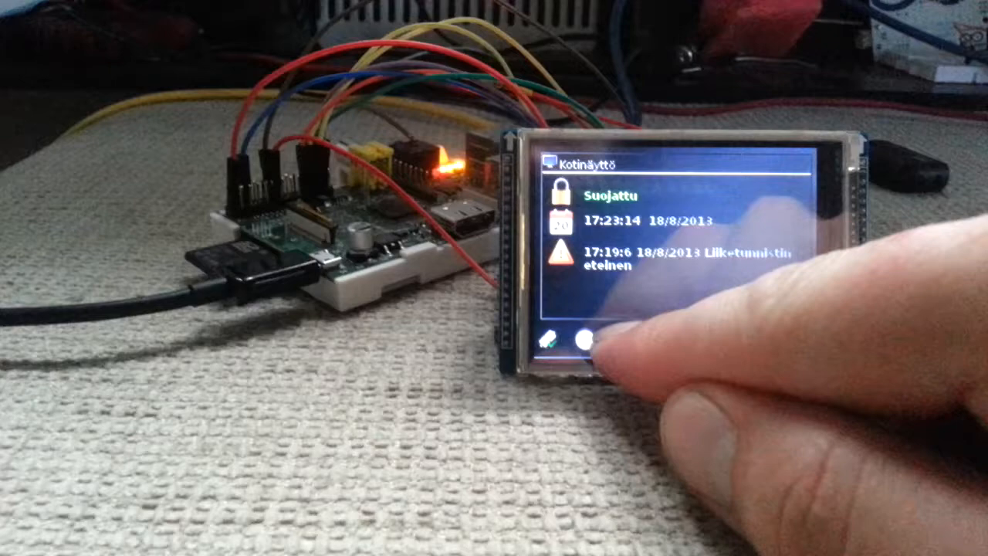
Show the Hälytykset log with the four motion-sensor alarms from 18/8/2013
left_click(584, 343)
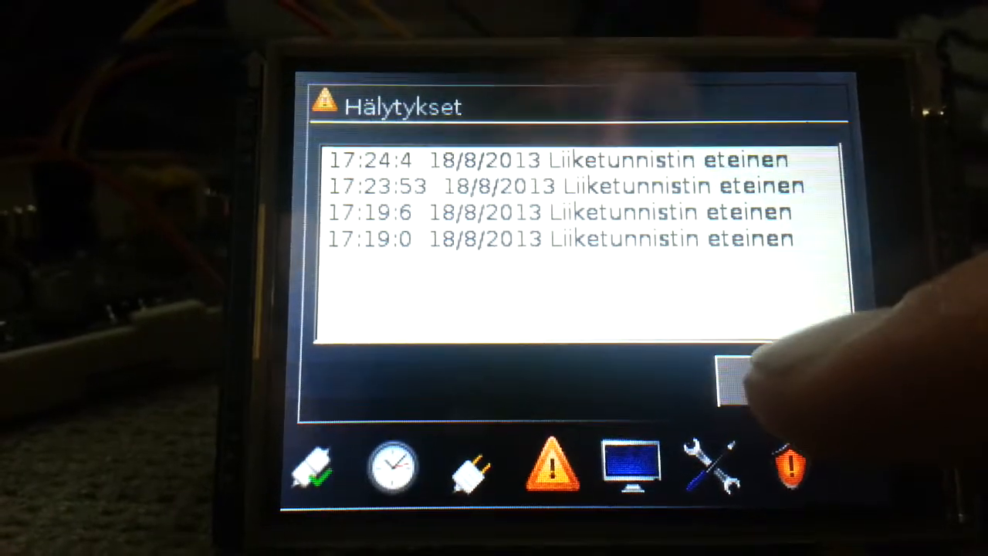
Return to the status screen showing Suojattu and the latest alarm at 17:24:4
left_click(745, 378)
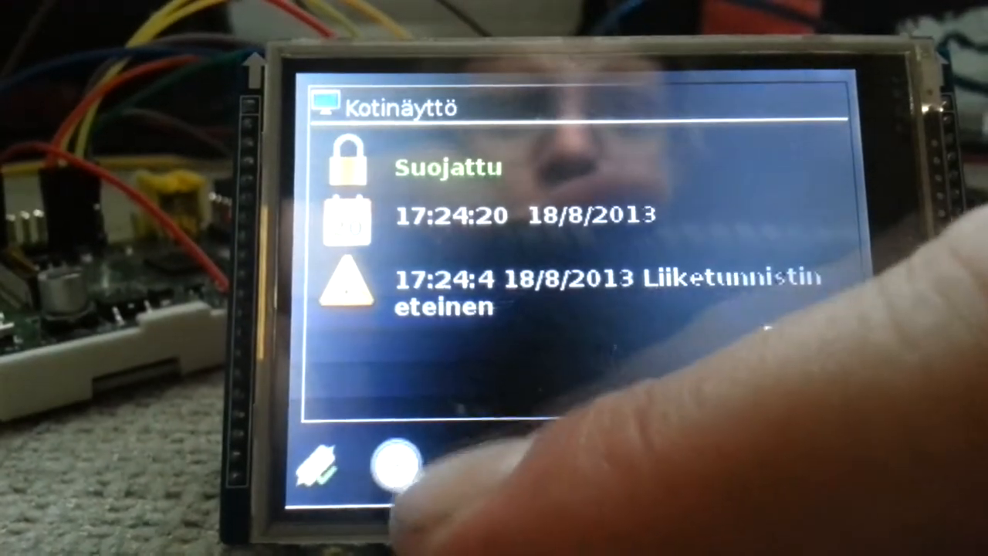
Show the Pistorasiat screen with outlets A–E, D and E switched on
left_click(399, 463)
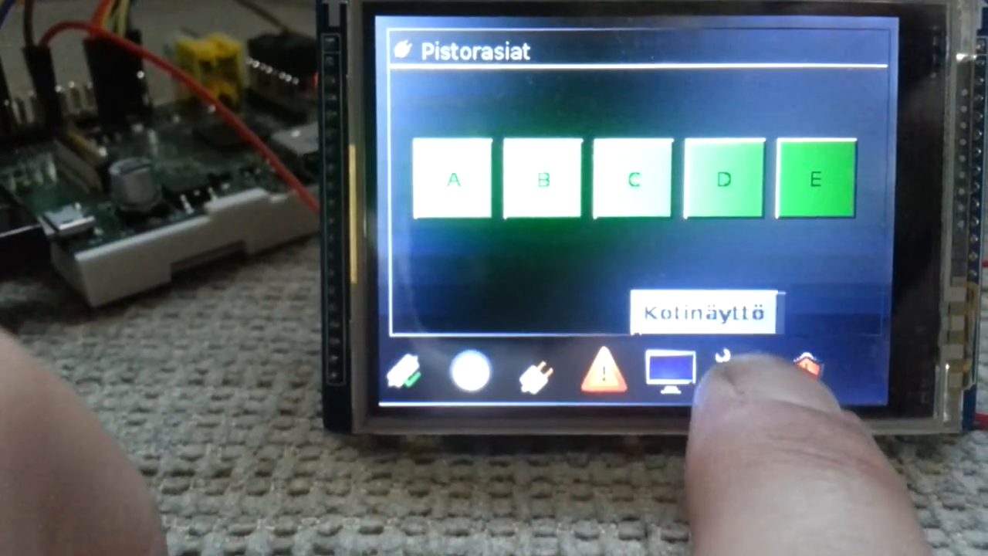
Visit the Asetukset settings screen, then show the now-empty Hälytykset alarm list
left_click(729, 355)
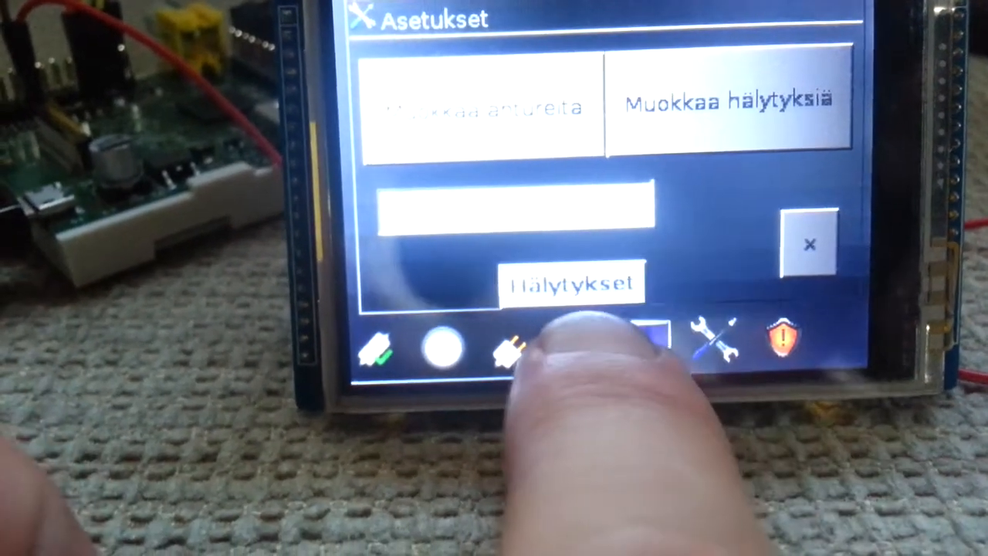
left_click(575, 281)
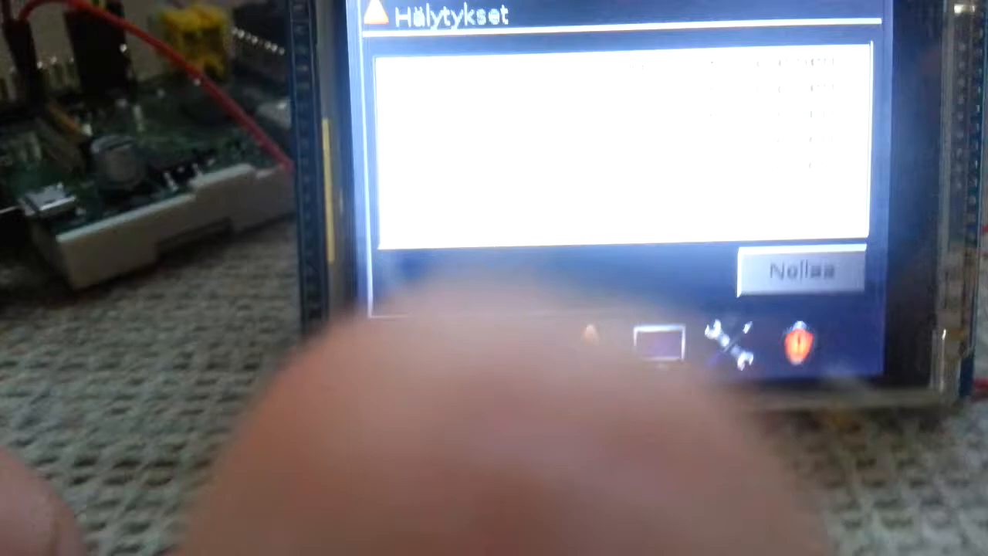